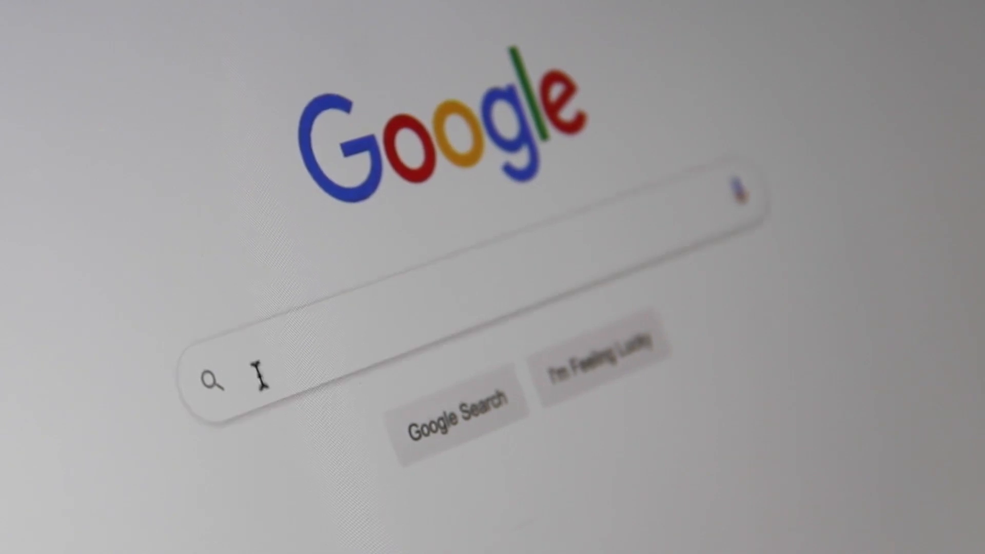
pyautogui.write('s')
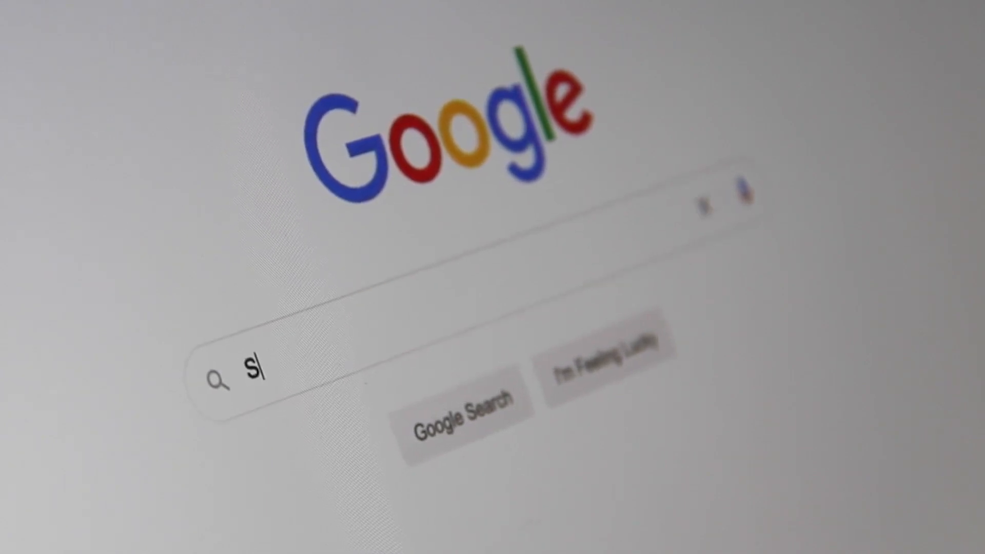
pyautogui.write('earch Engine Optim')
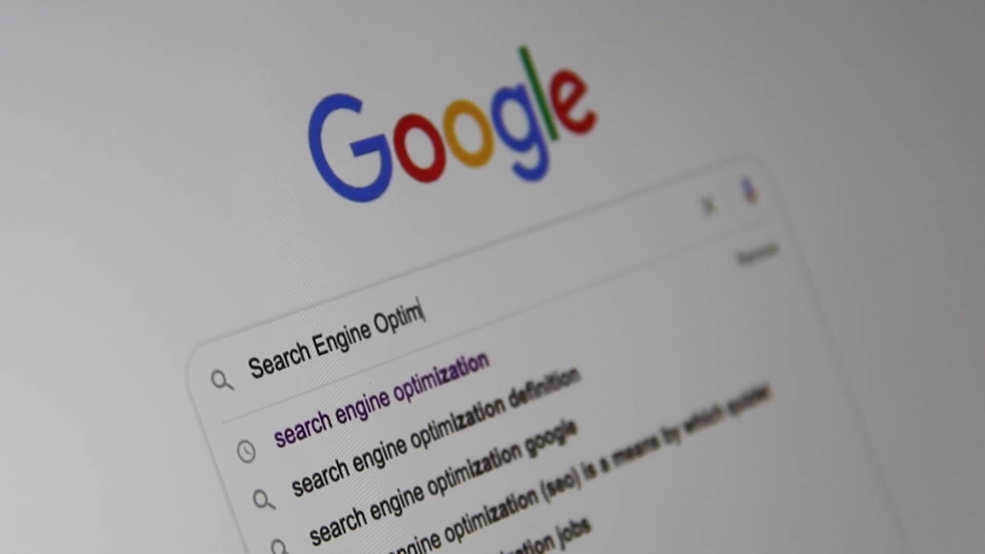
pyautogui.write('zation')
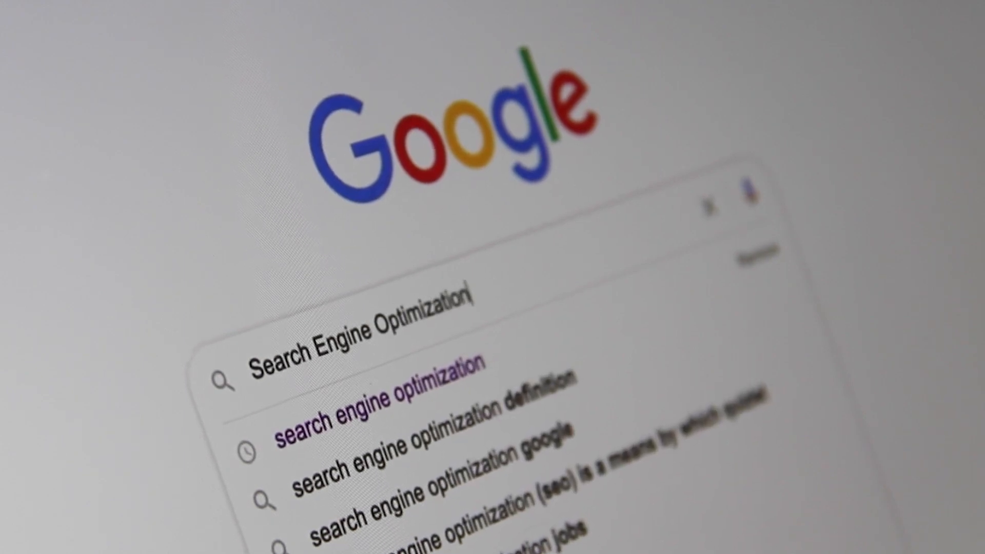